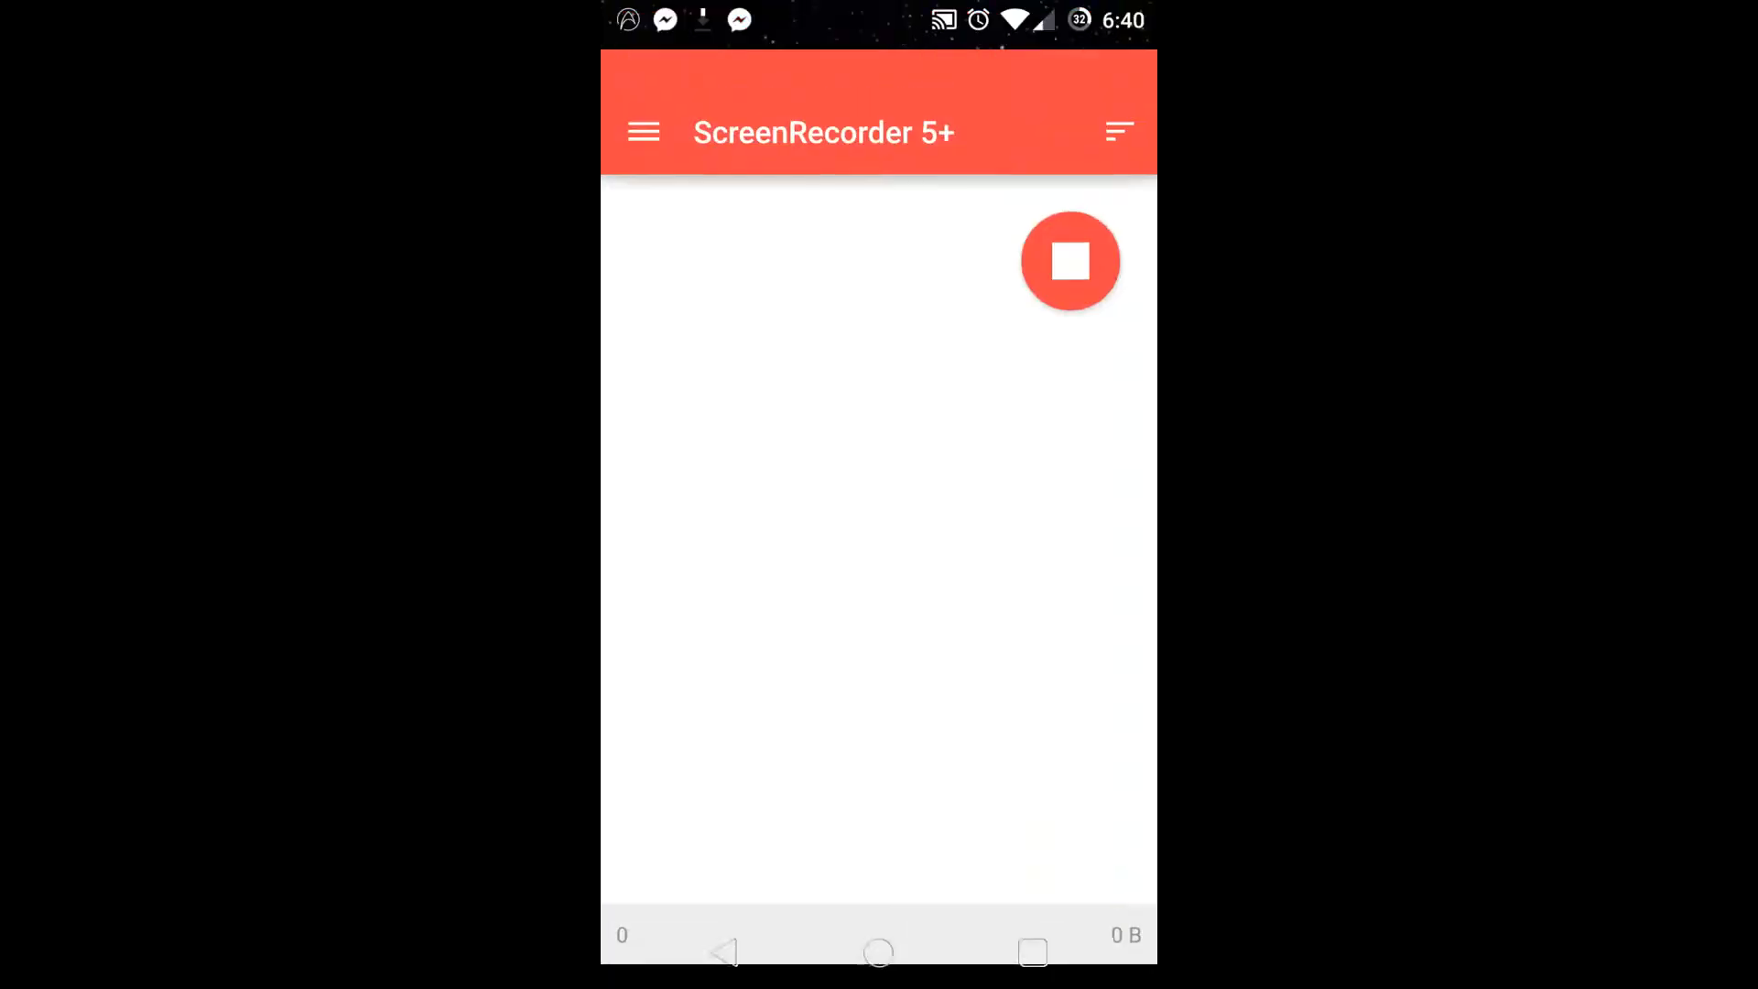
Return to the home screen while ScreenRecorder 5+ keeps capturing
{"action": "left_click", "coordinate": [877, 952]}
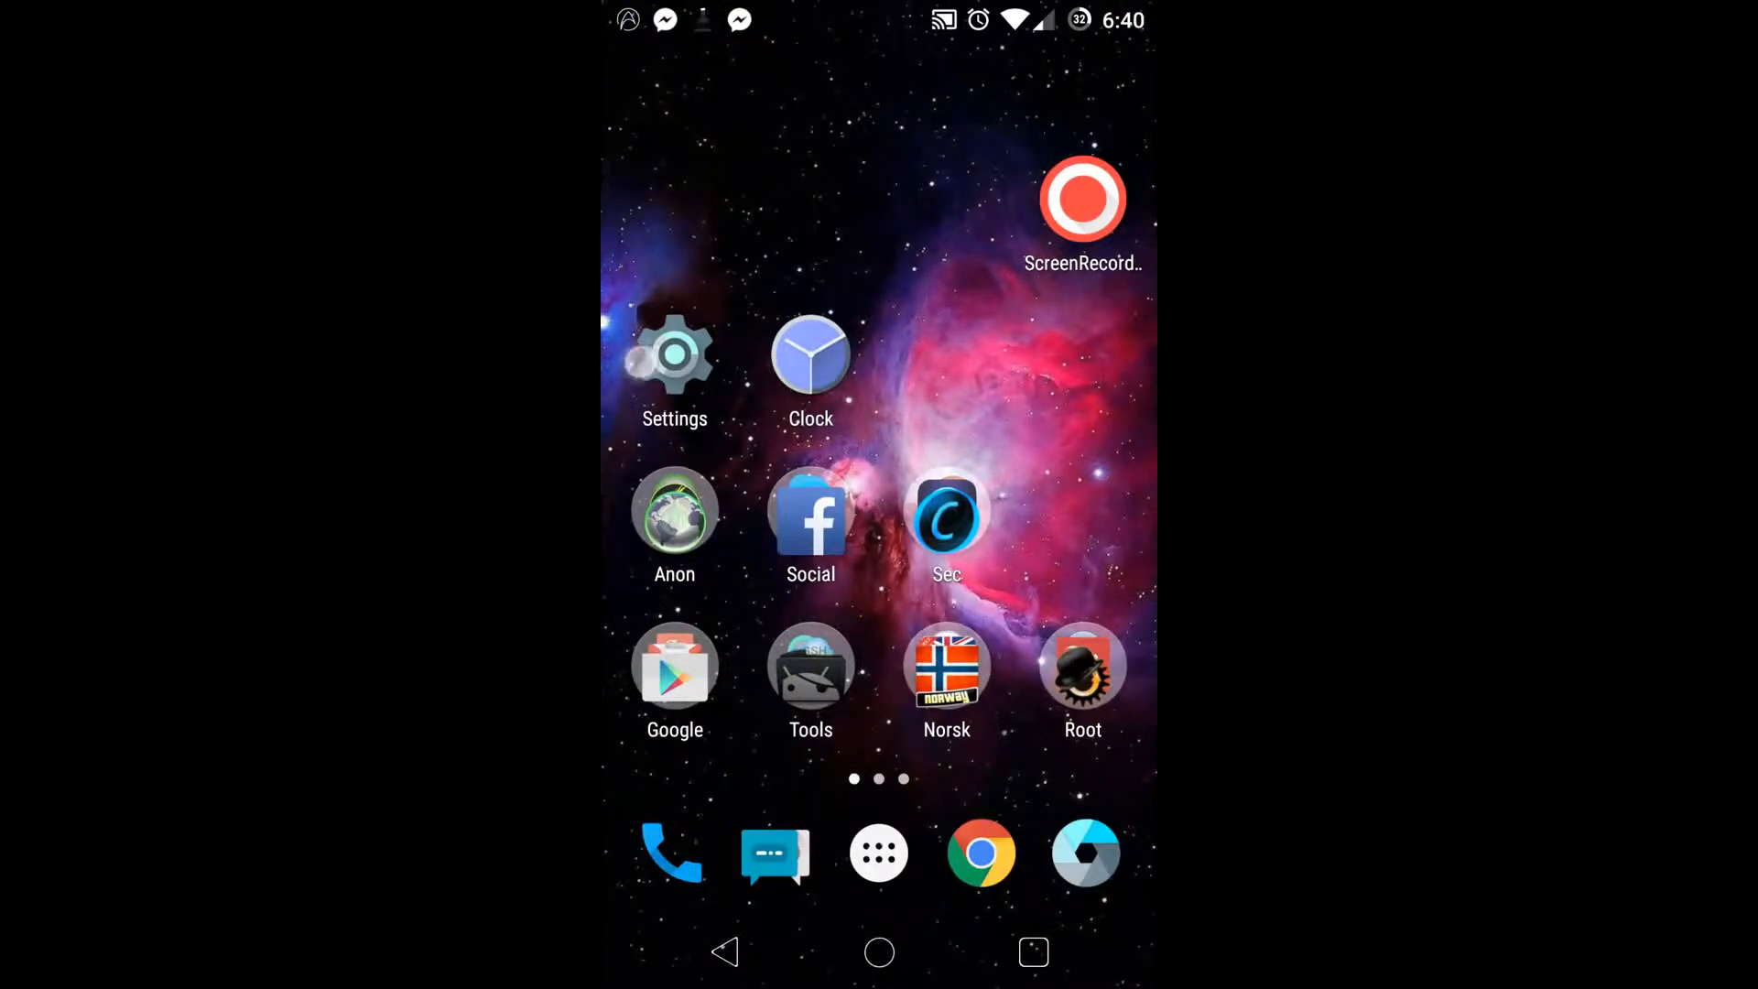
Reach the CyanogenMod updates screen through Settings and About phone
{"action": "left_click", "coordinate": [674, 354]}
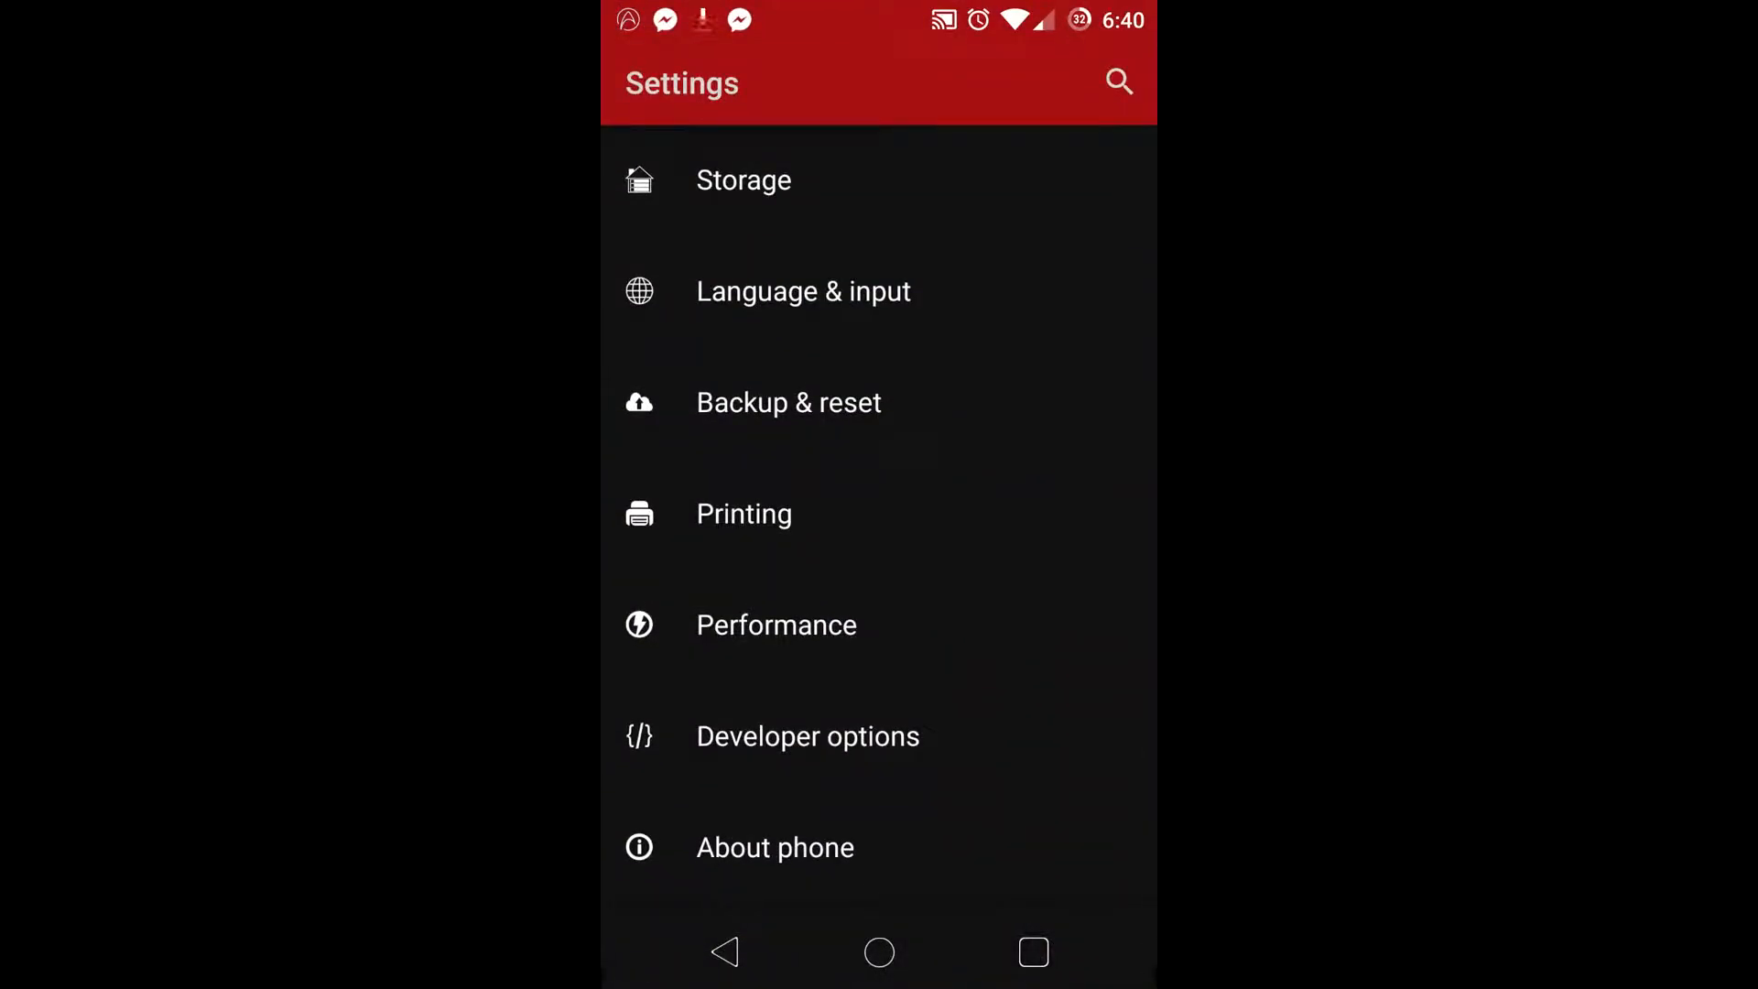
{"action": "left_click", "coordinate": [774, 846]}
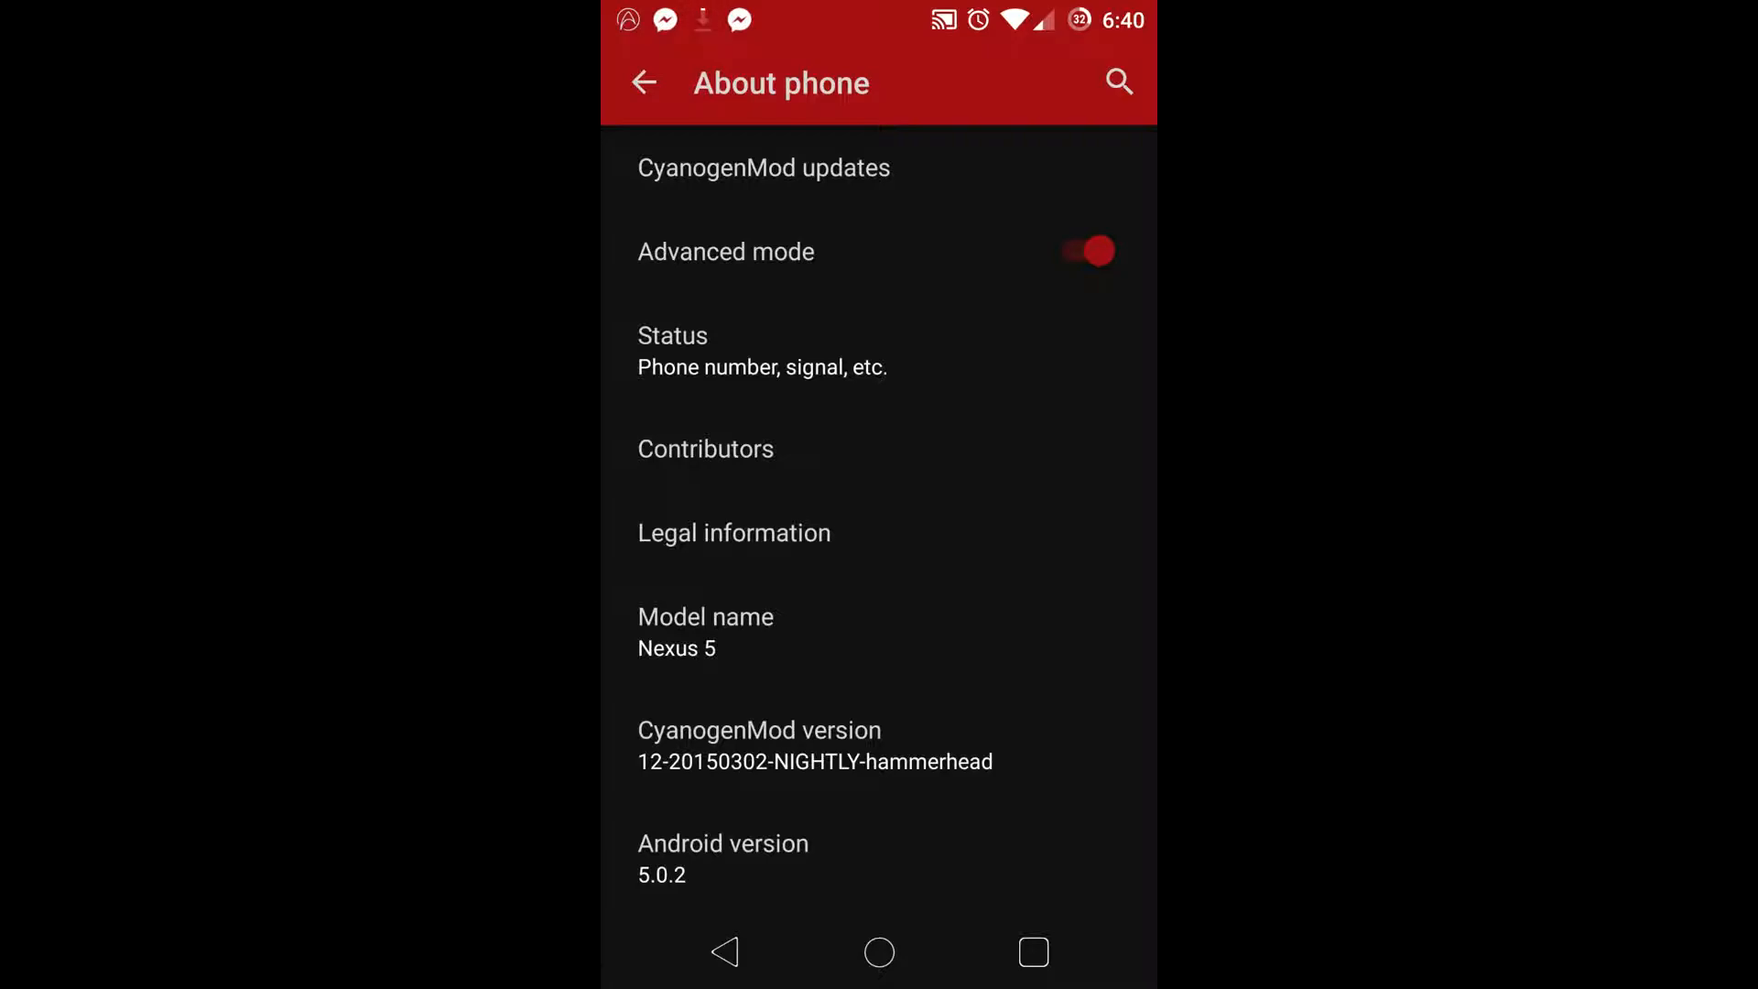
{"action": "left_click", "coordinate": [764, 166]}
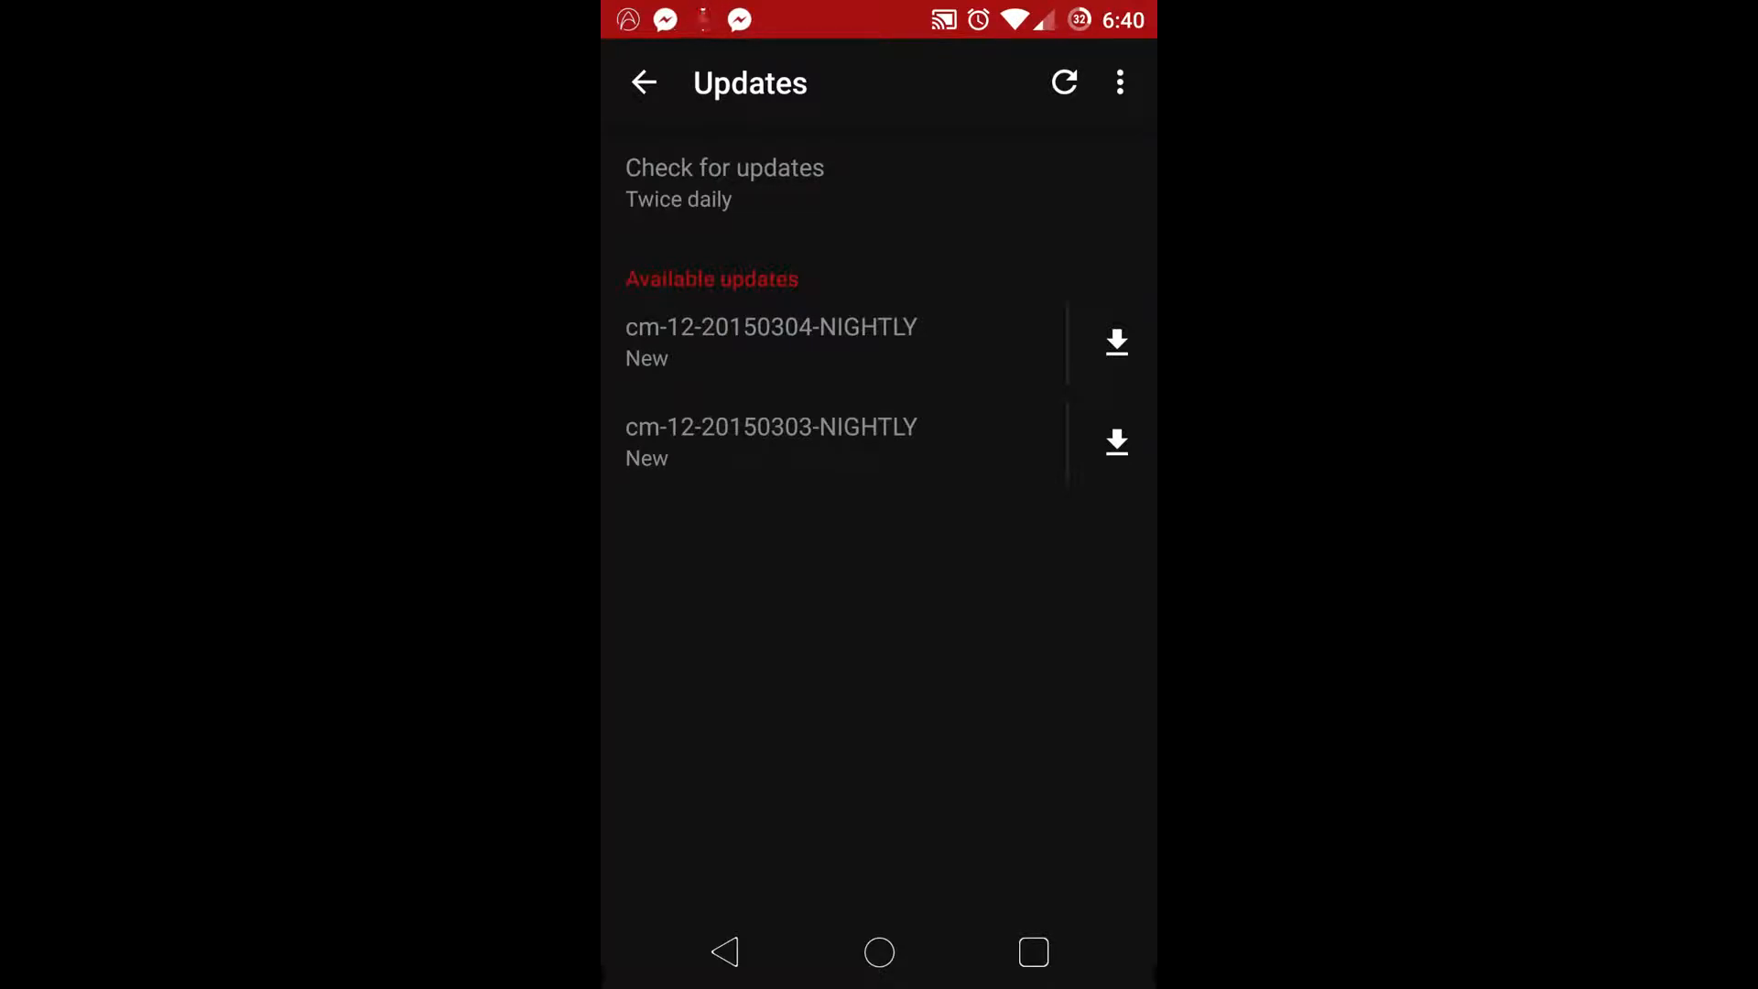
{"action": "left_click", "coordinate": [1115, 343]}
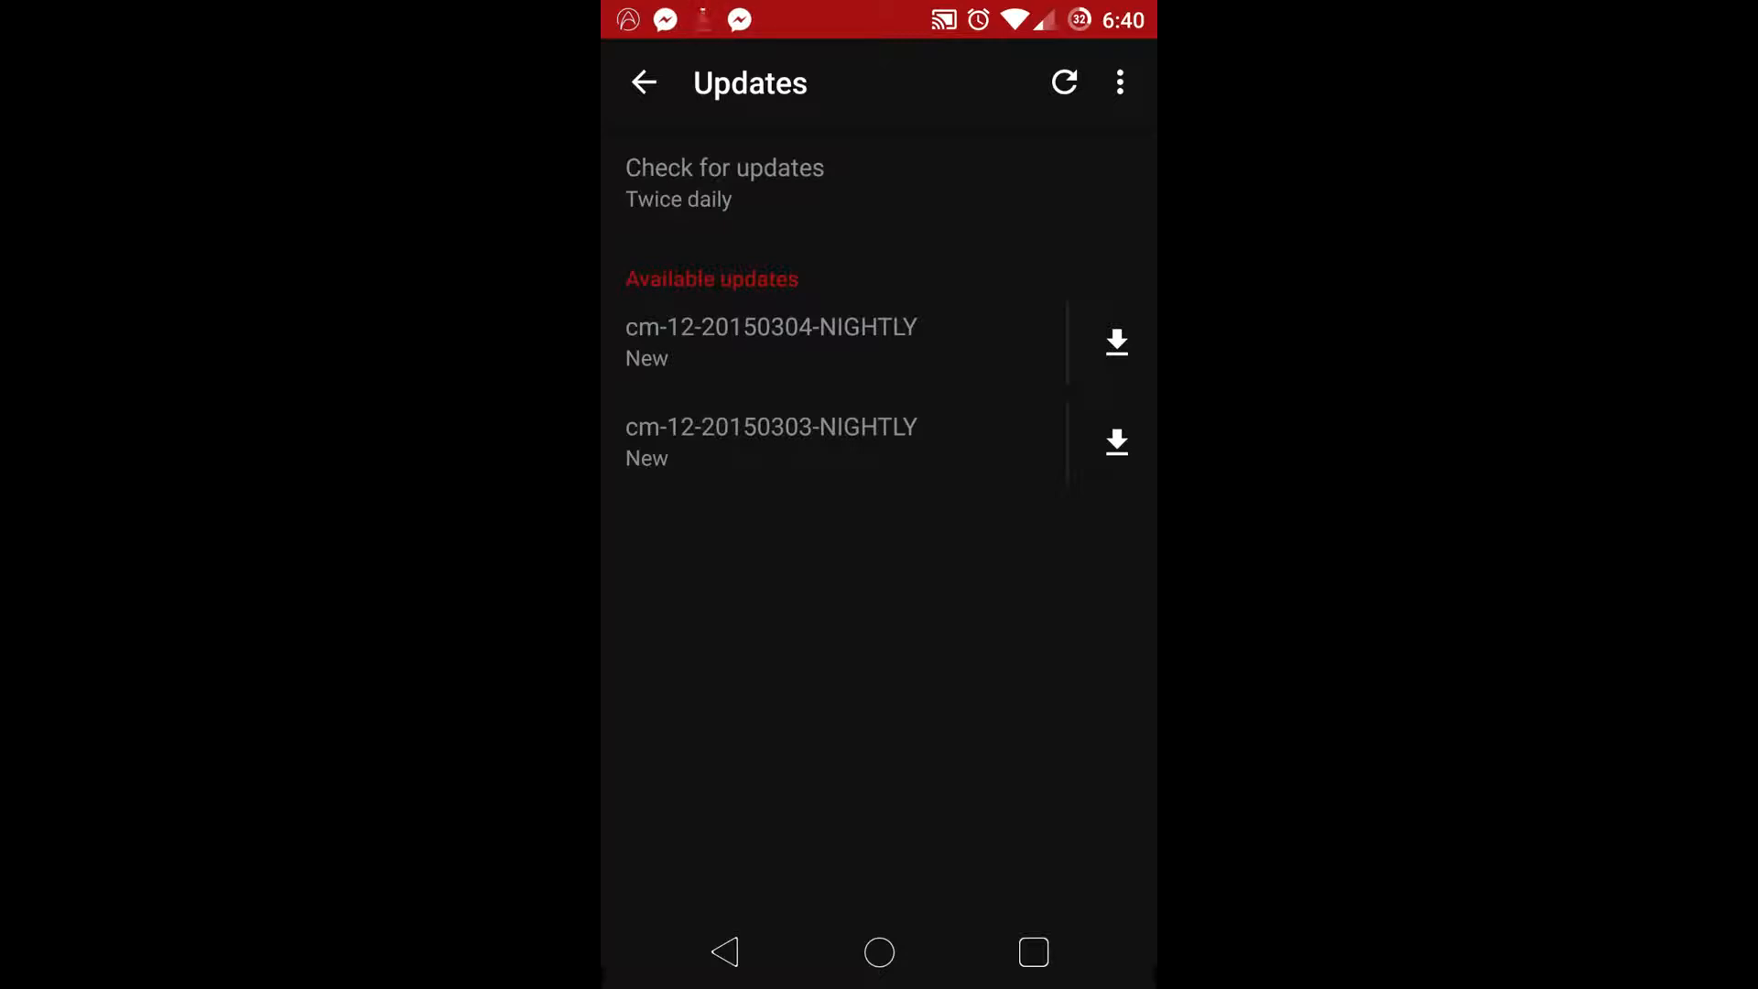
{"action": "left_click", "coordinate": [1115, 342]}
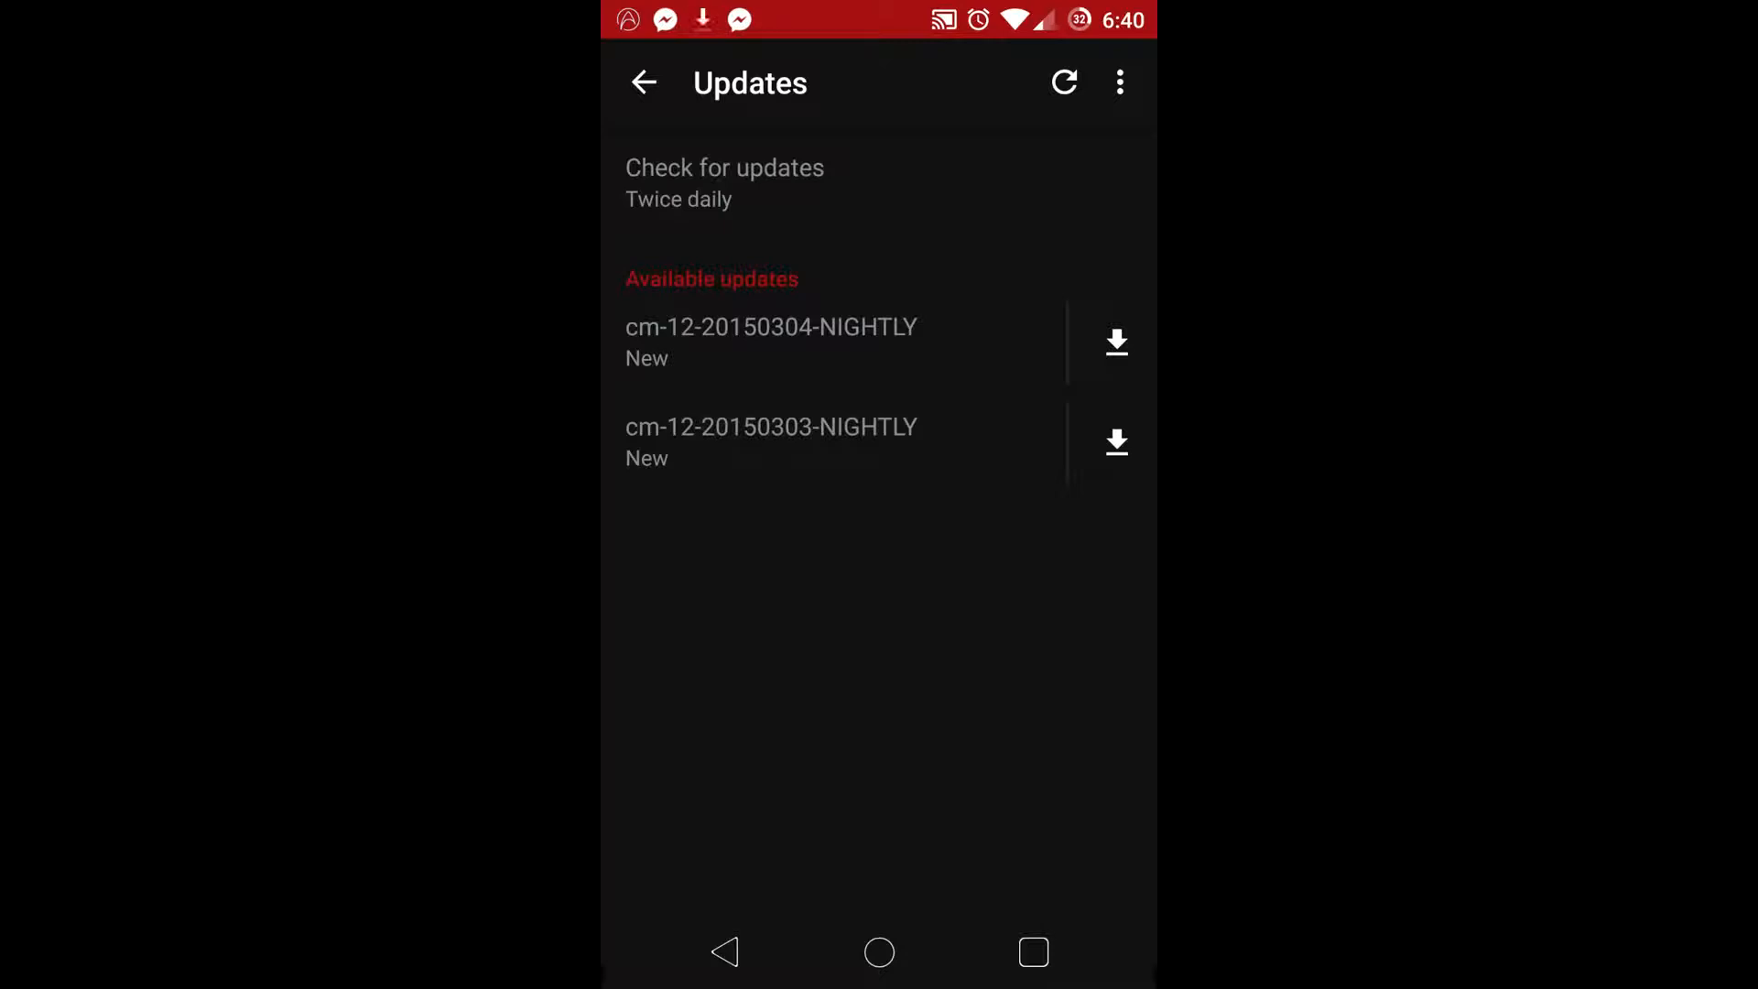
{"action": "left_click", "coordinate": [1115, 342]}
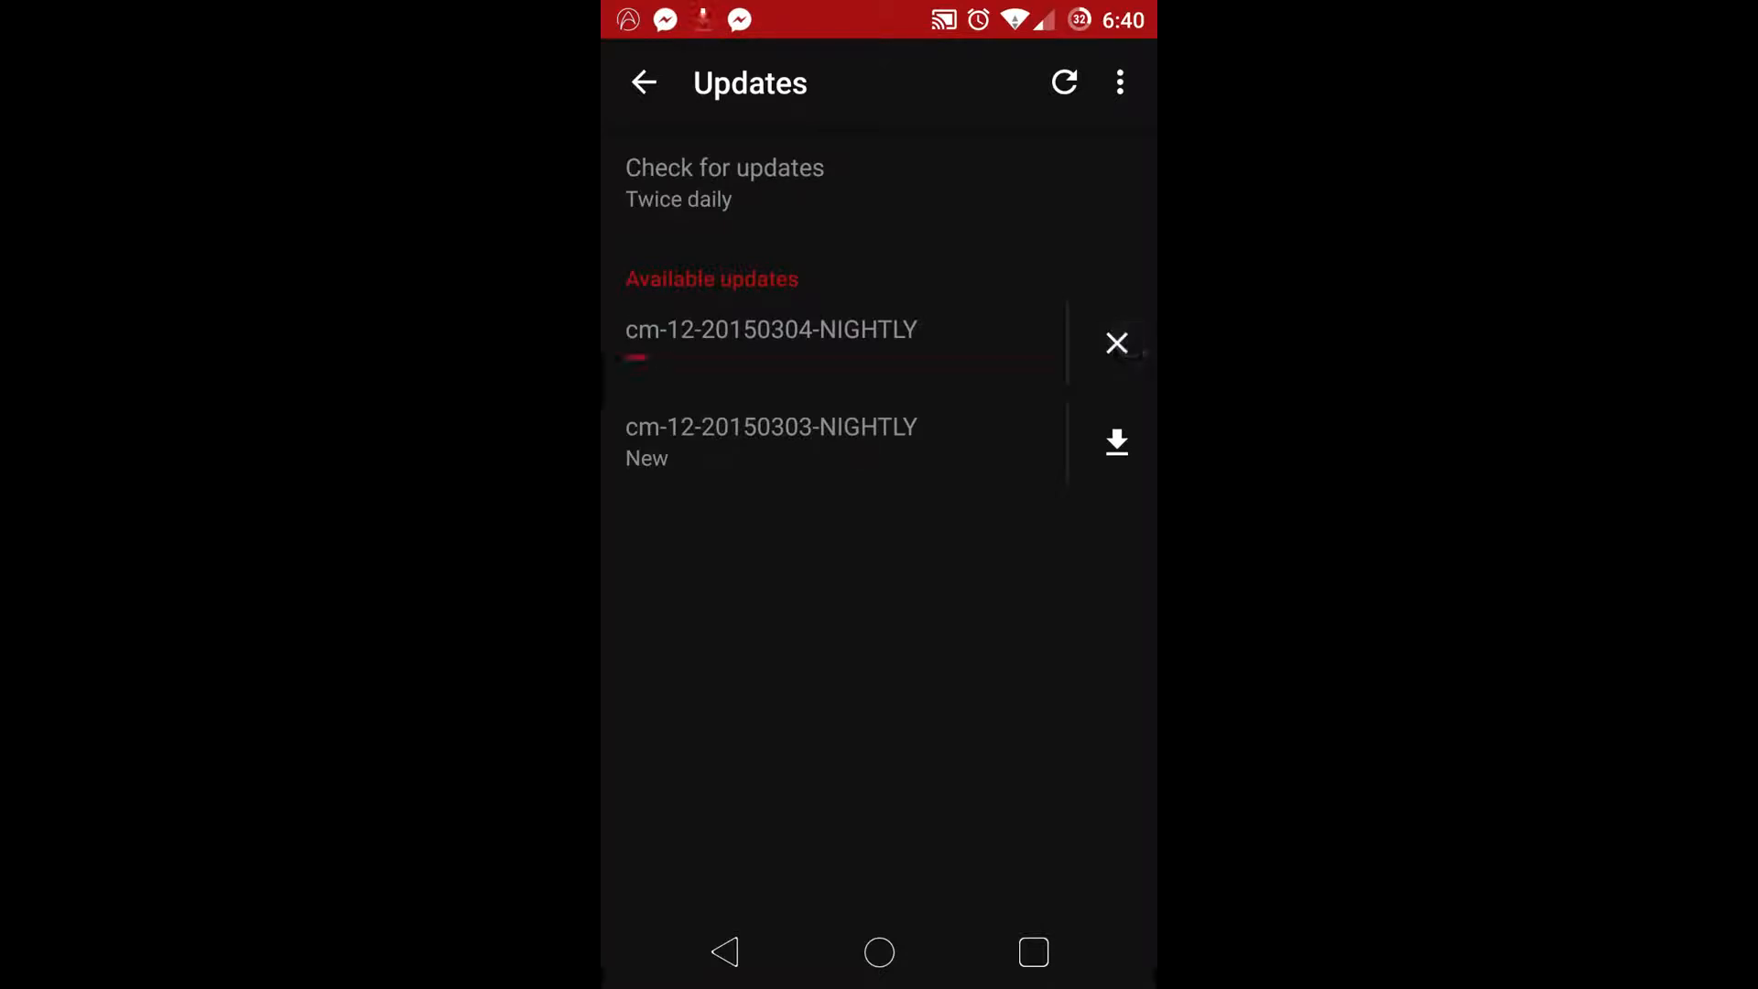
{"action": "left_click", "coordinate": [1115, 343]}
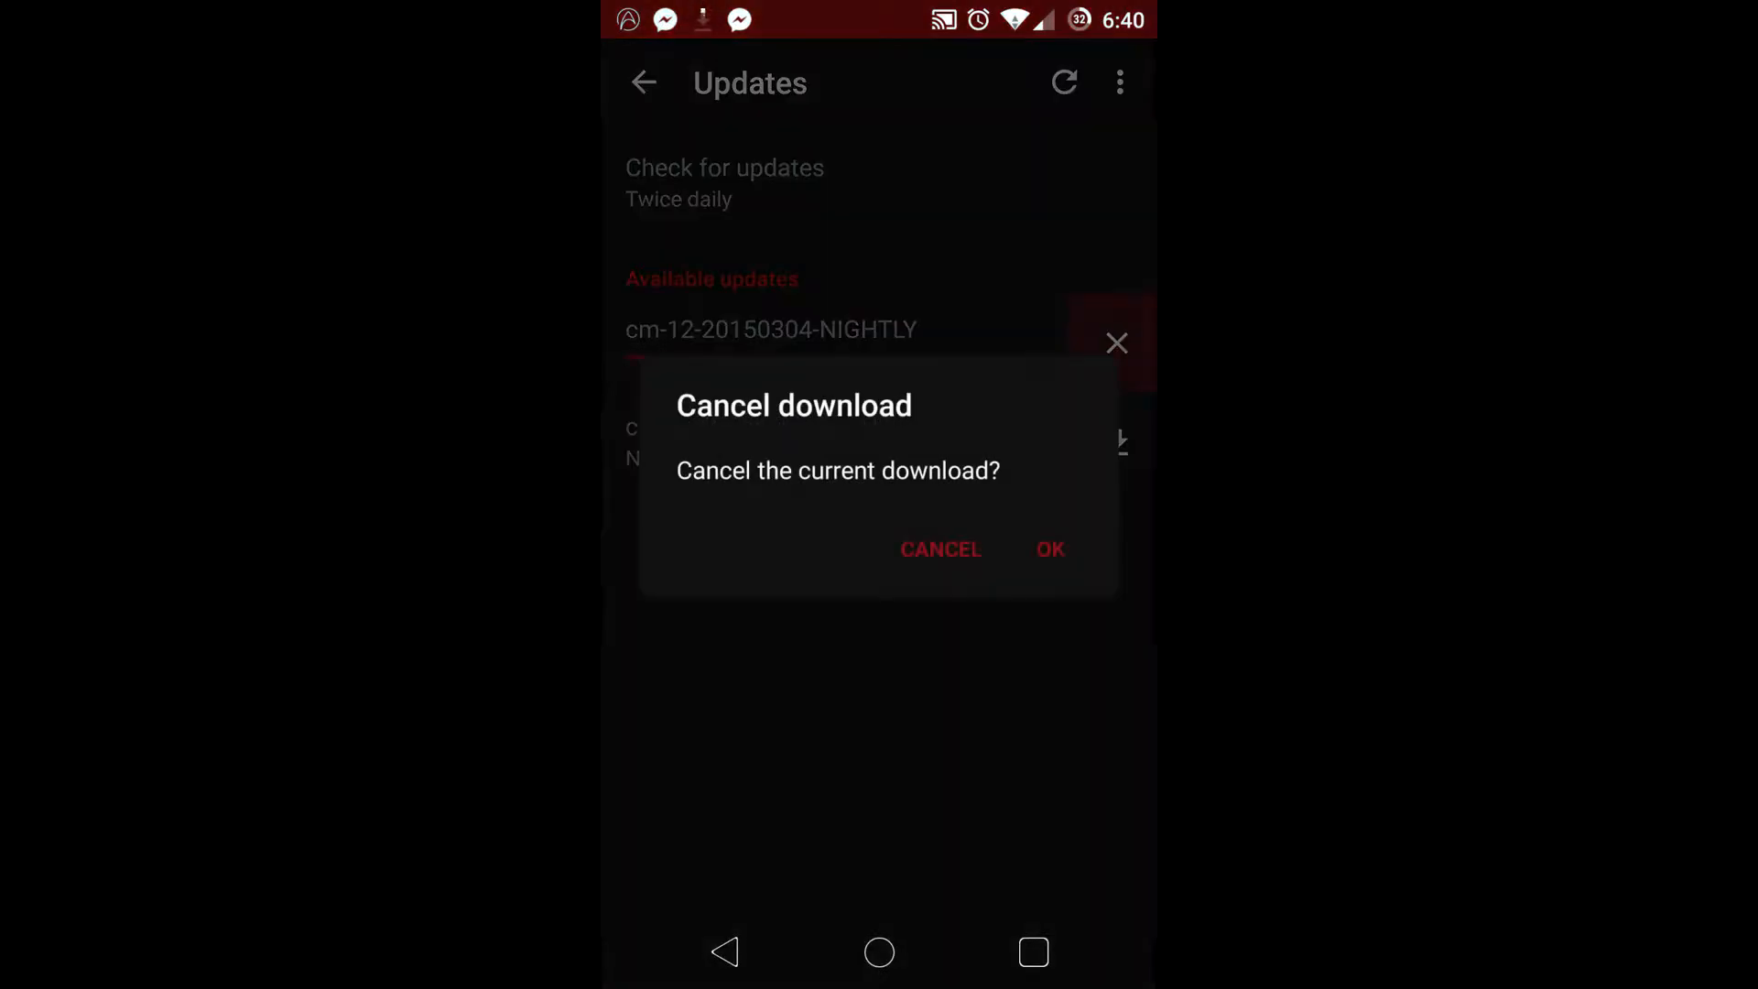
{"action": "left_click", "coordinate": [1050, 550]}
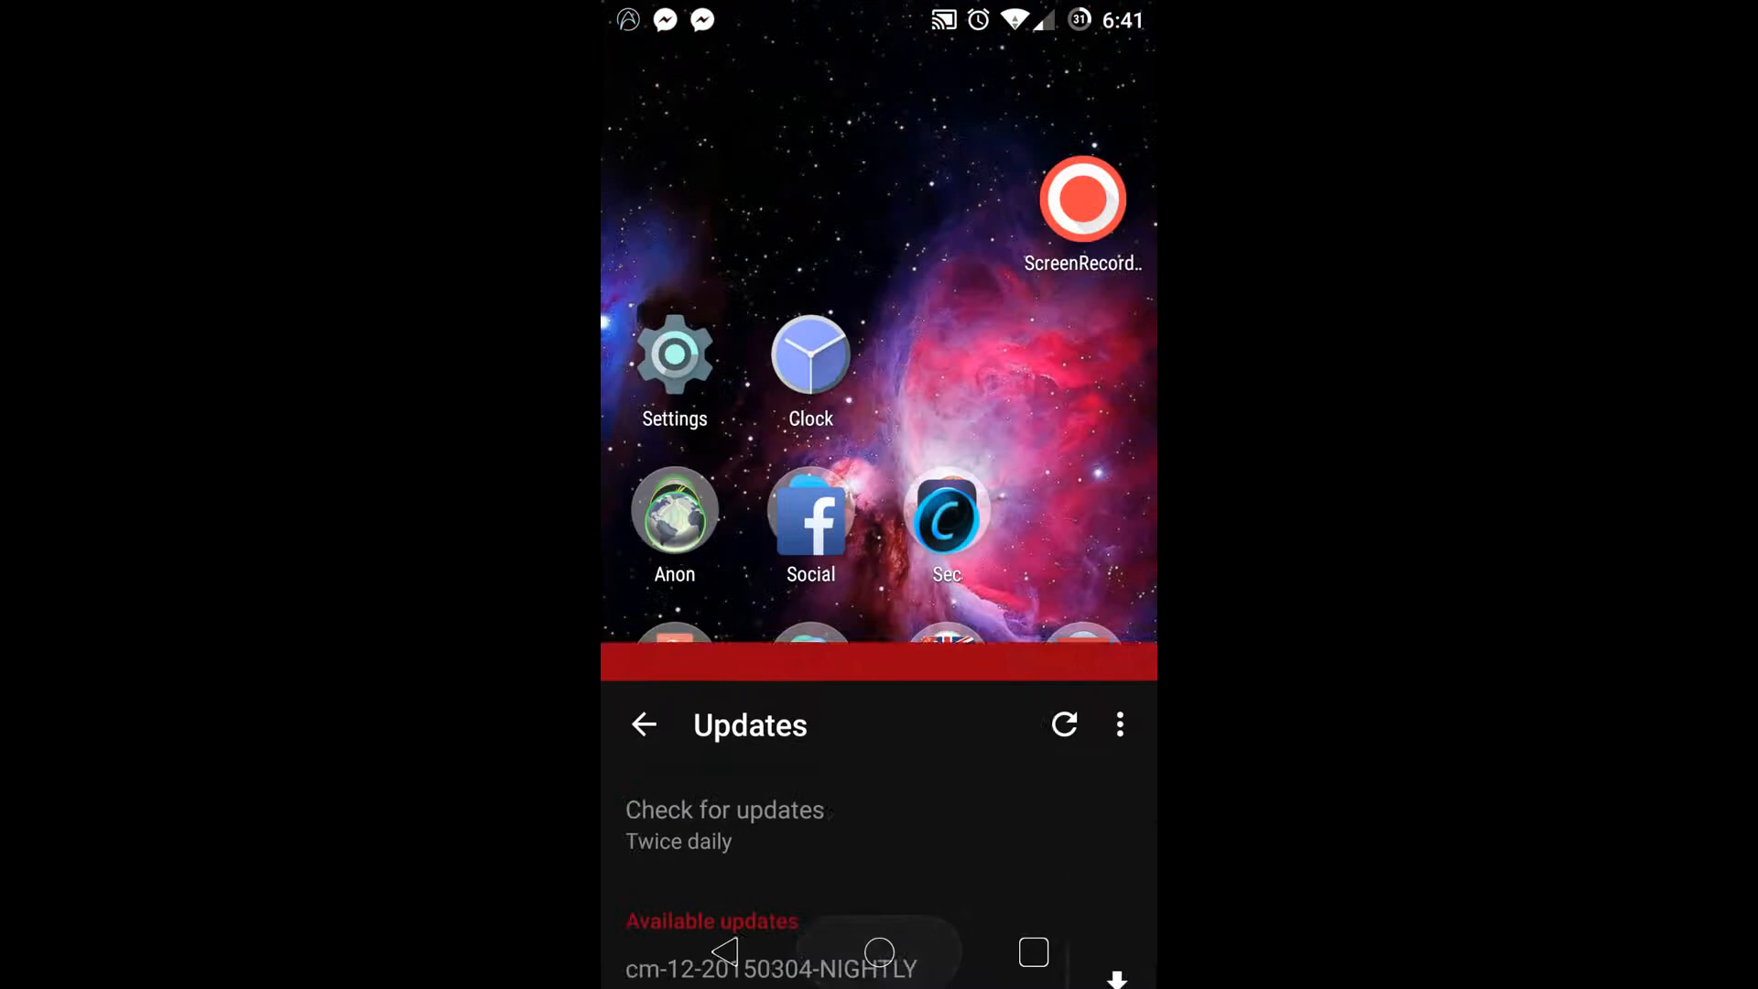
{"action": "left_click", "coordinate": [642, 723]}
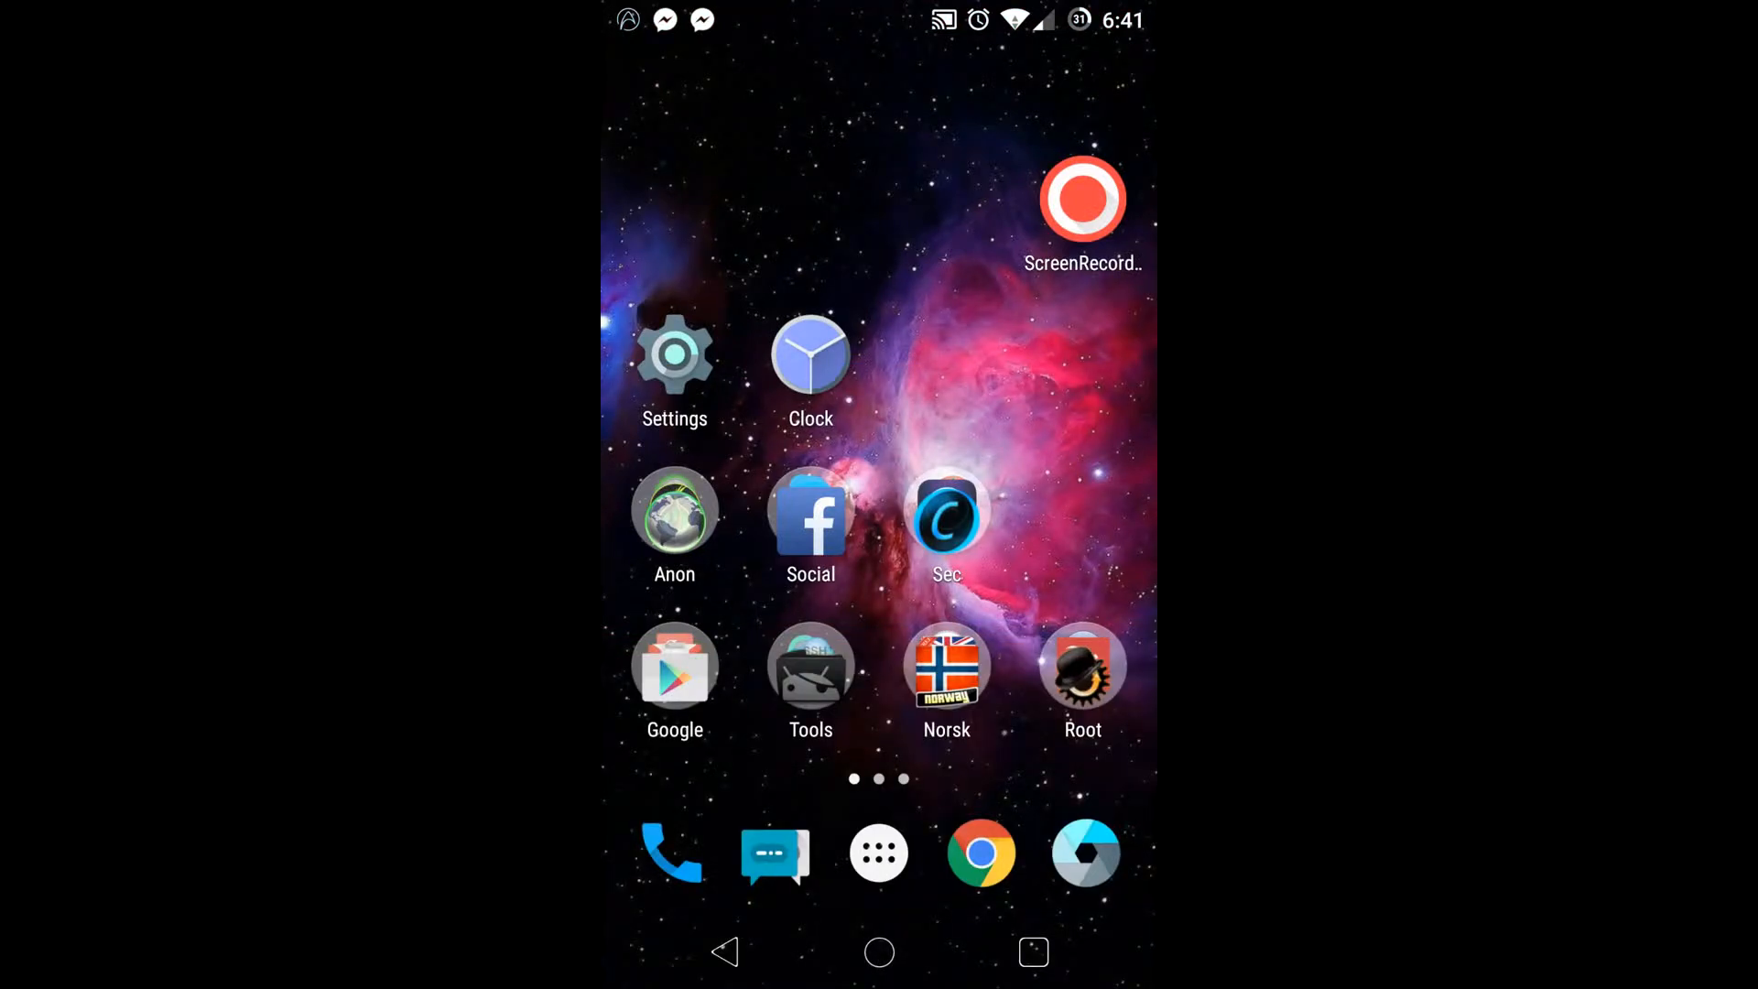